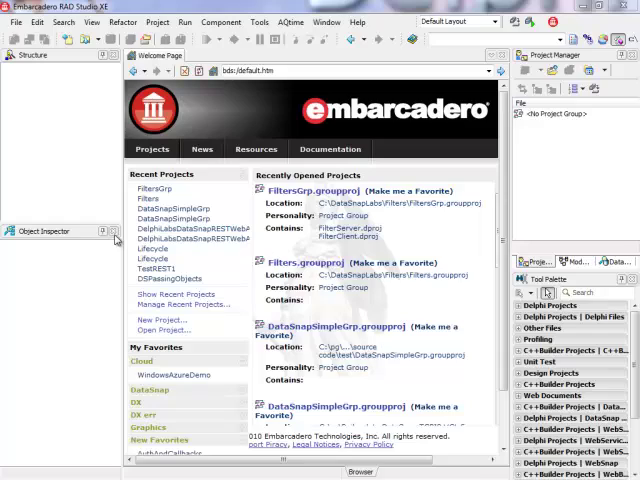
pyautogui.moveTo(115, 238)
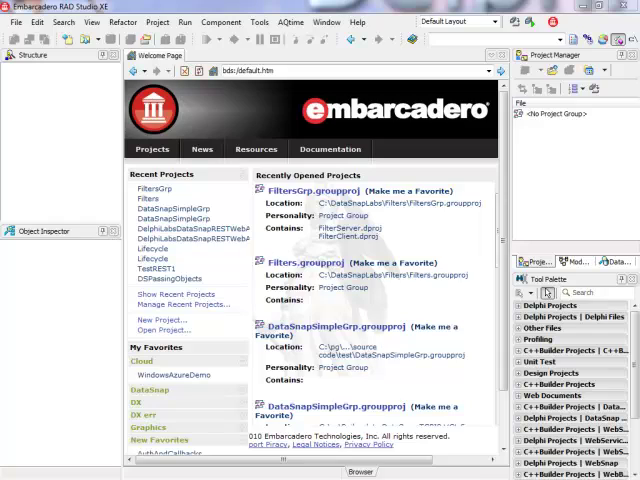
# Step: Open the New Items gallery and display the Delphi DataSnap Server templates
pyautogui.click(30, 22)
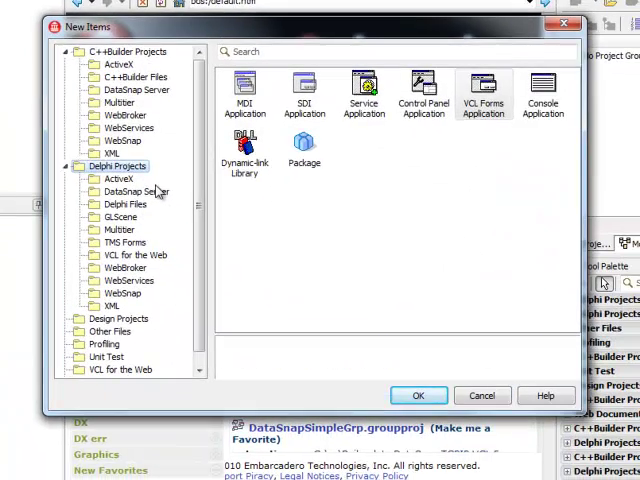
pyautogui.click(137, 191)
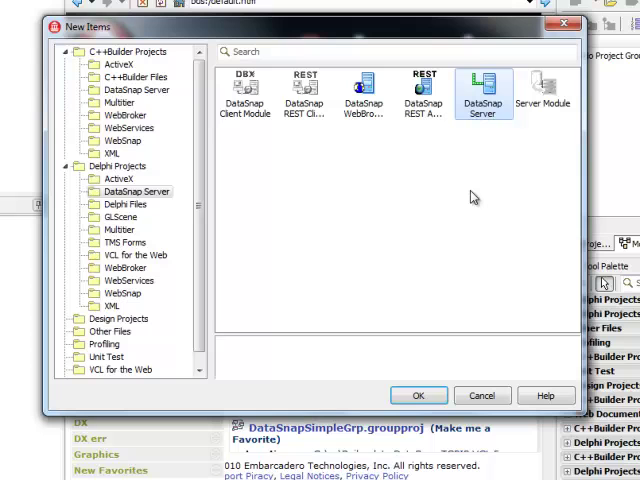
pyautogui.moveTo(479, 186)
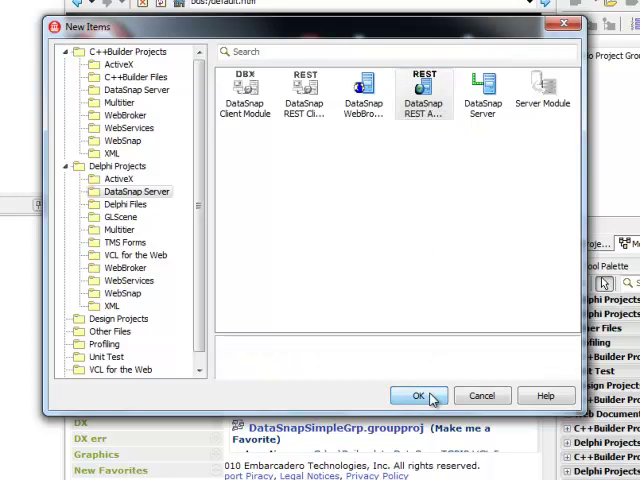
# Step: Start the DataSnap REST Application wizard, try ISAPI, then choose Stand-alone VCL application
pyautogui.click(418, 395)
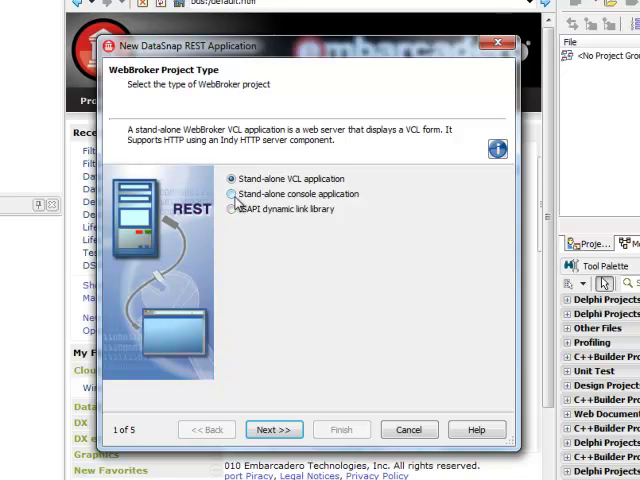
pyautogui.click(232, 178)
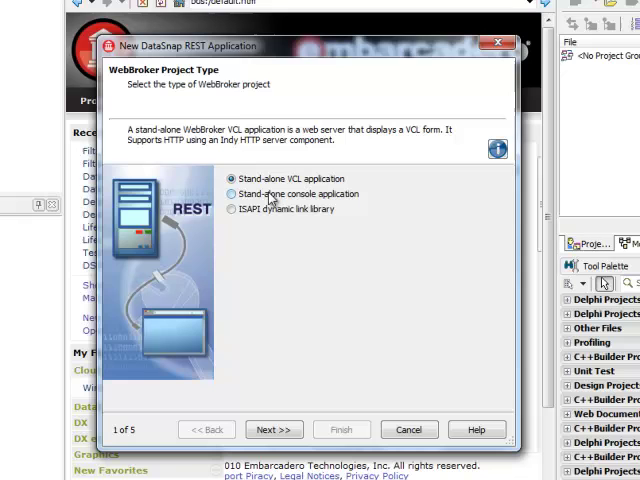
pyautogui.moveTo(268, 195)
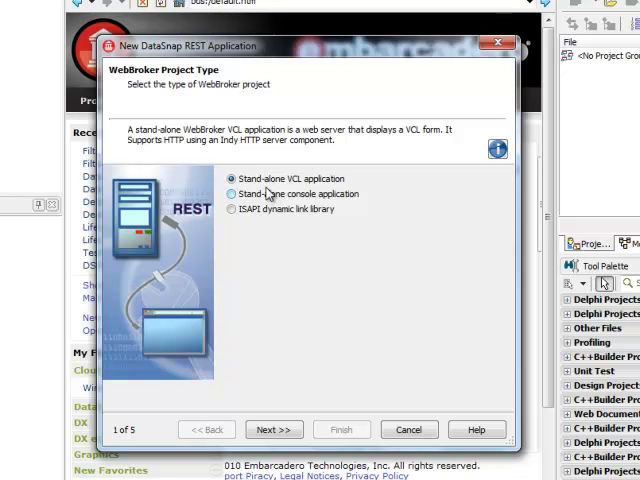
pyautogui.click(233, 208)
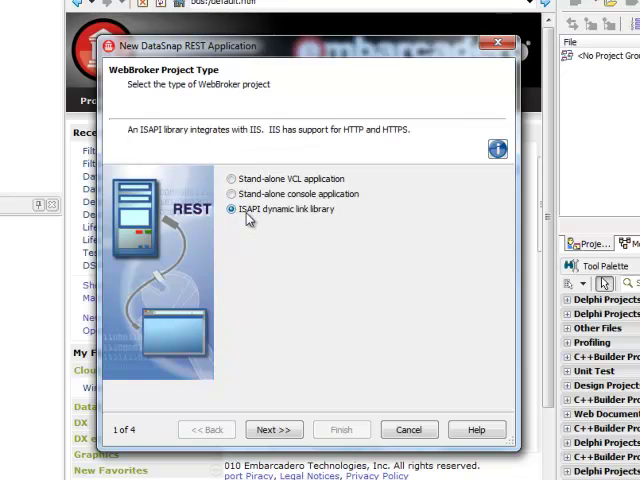
pyautogui.moveTo(255, 219)
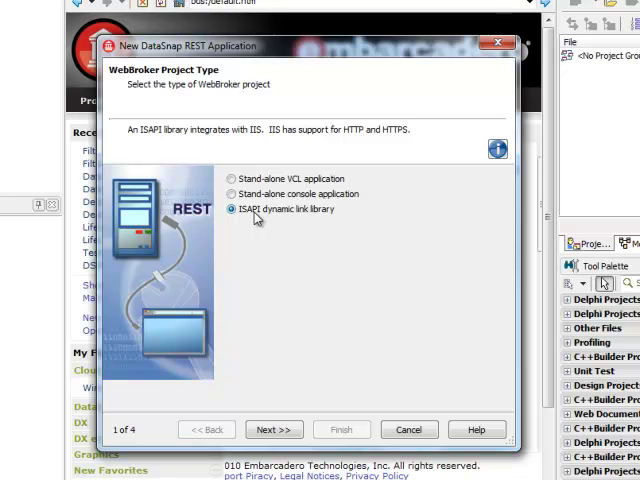
pyautogui.click(232, 179)
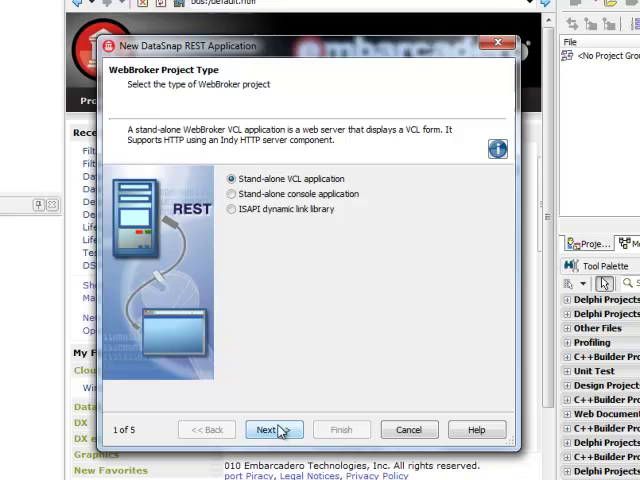
# Step: Accept HTTP port 8080 and keep Server Methods Class with Sample Methods checked
pyautogui.click(267, 429)
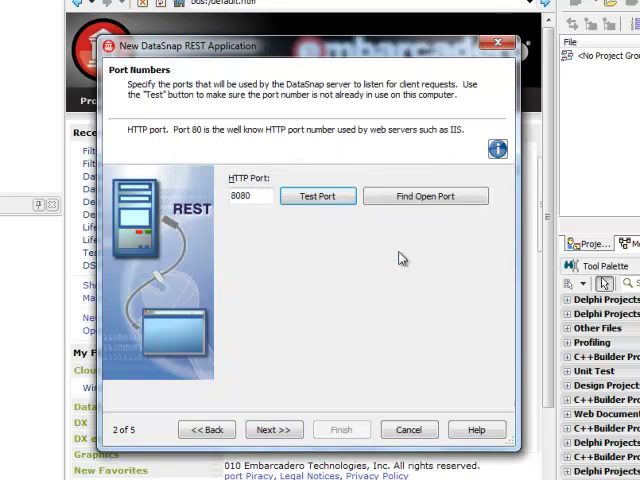
pyautogui.moveTo(253, 256)
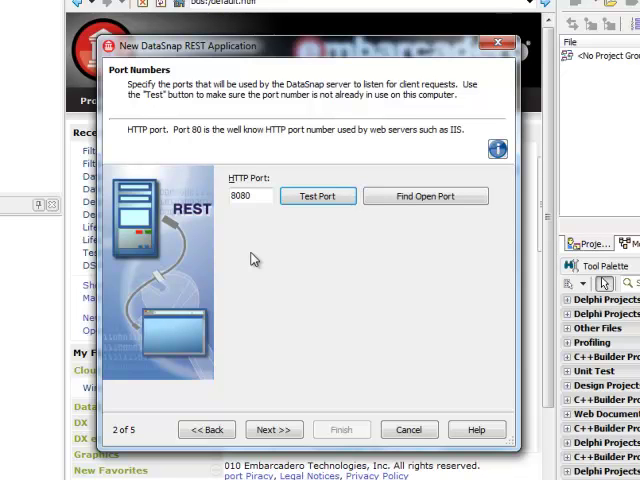
pyautogui.moveTo(266, 366)
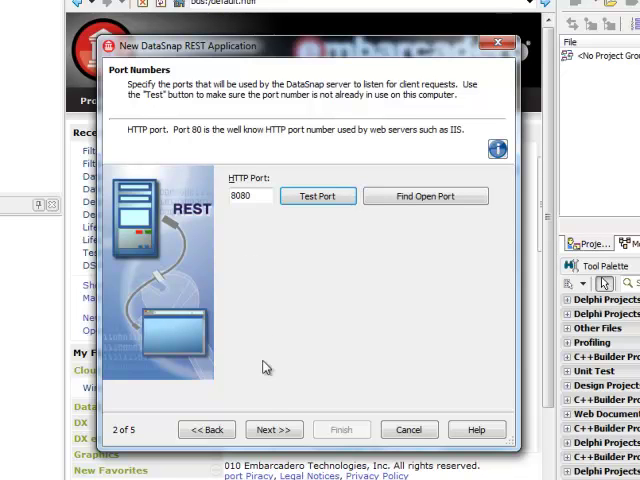
pyautogui.click(273, 429)
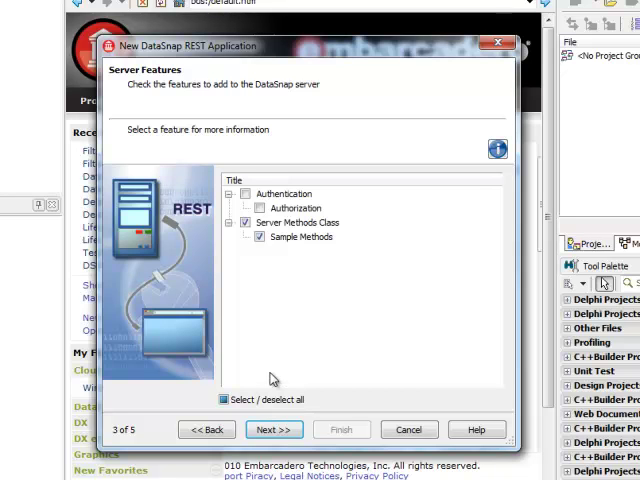
pyautogui.click(302, 236)
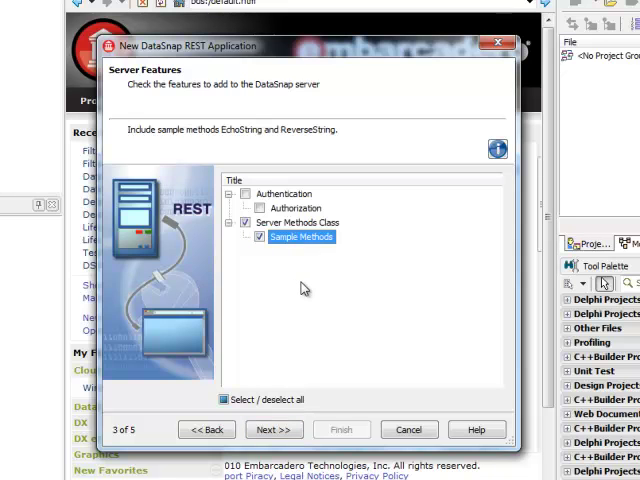
pyautogui.click(245, 194)
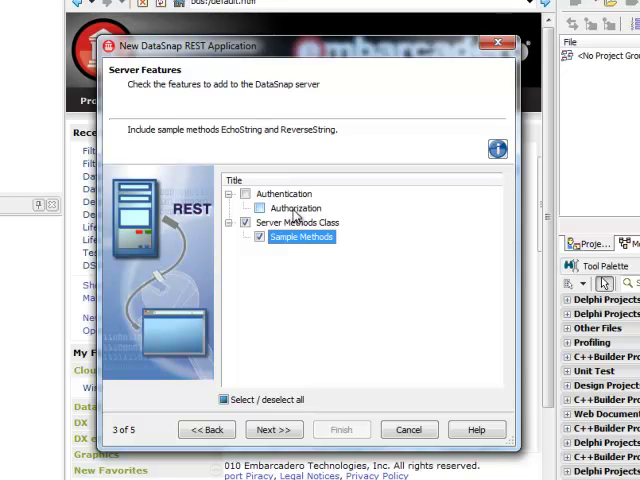
pyautogui.click(272, 429)
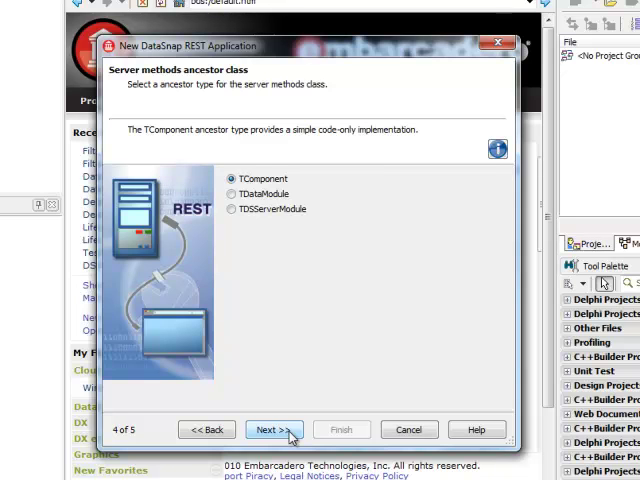
# Step: Keep TComponent as ancestor and select the default Project1 location path
pyautogui.click(271, 429)
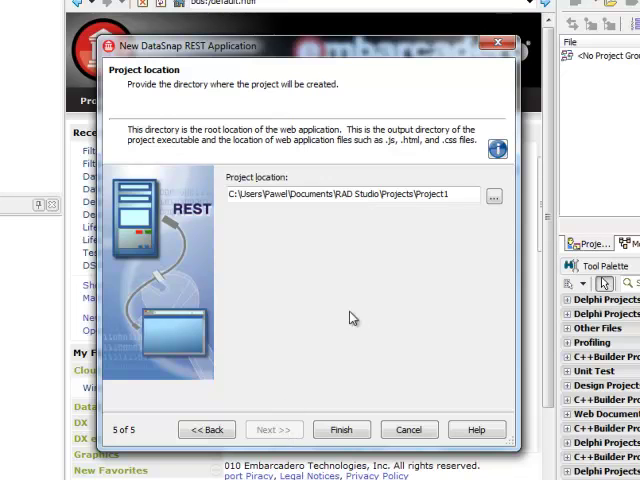
pyautogui.doubleClick(435, 194)
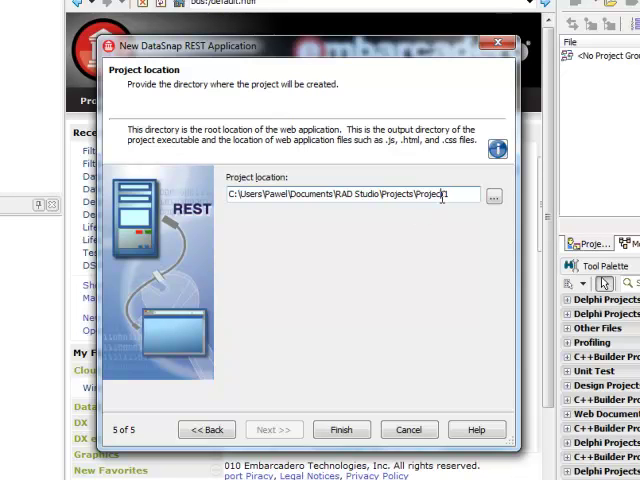
pyautogui.doubleClick(432, 194)
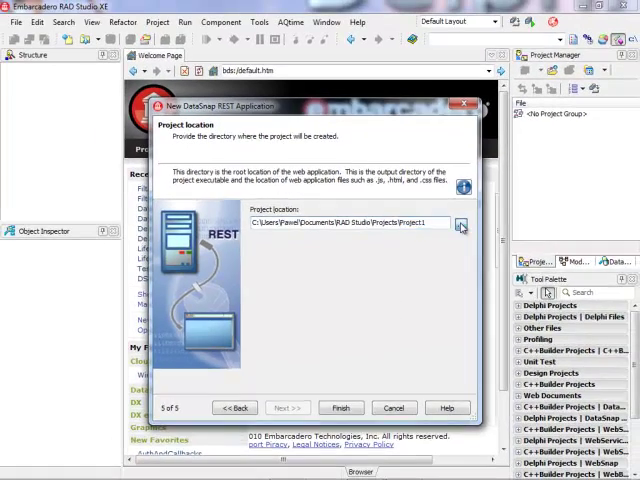
# Step: Browse to Local Disk (C:) > DataSnapLabs and choose the RESTWebApp folder
pyautogui.click(461, 222)
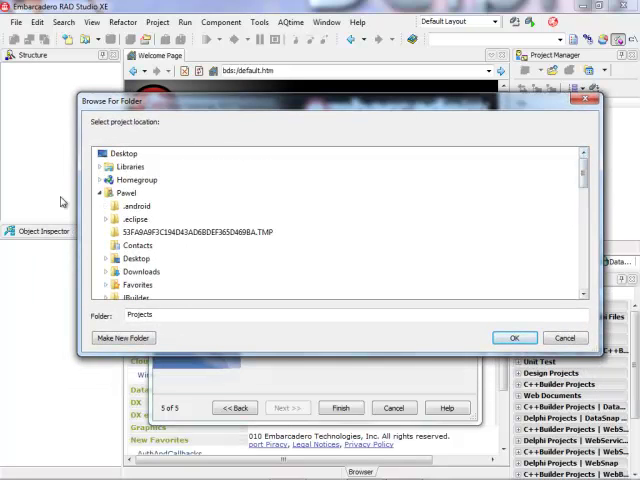
pyautogui.click(133, 205)
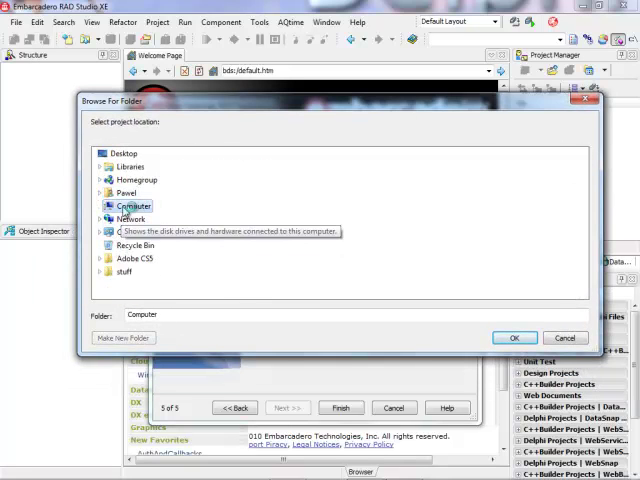
pyautogui.click(98, 205)
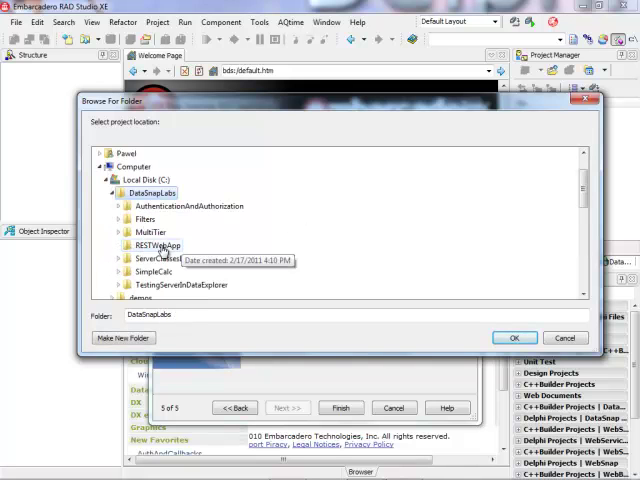
pyautogui.click(514, 337)
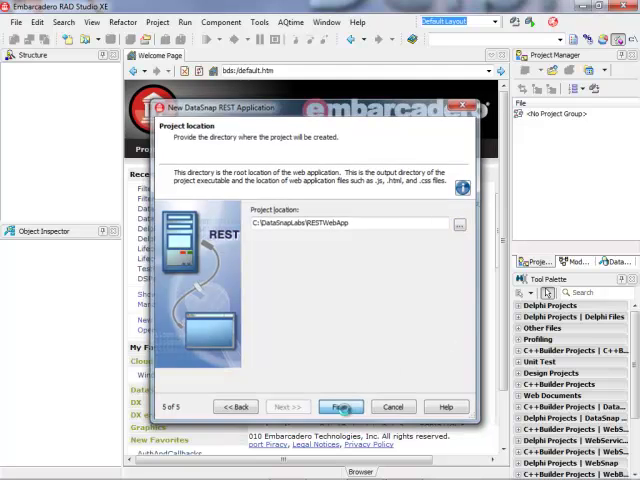
# Step: Finish the wizard and select Form1's port field showing 8080
pyautogui.click(340, 406)
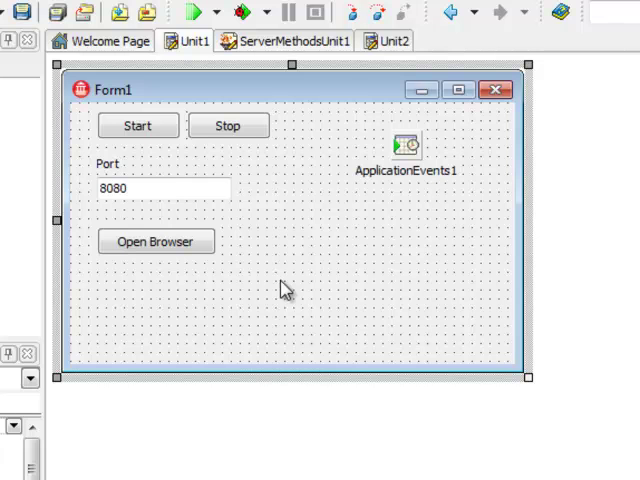
pyautogui.click(160, 188)
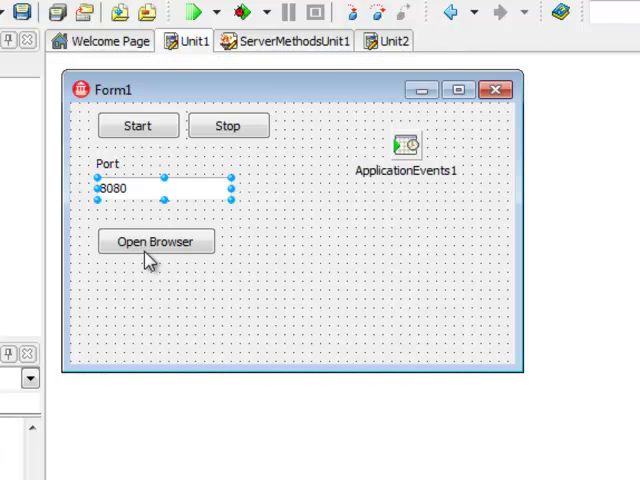
# Step: Open the web module and inspect the DSServer1 and ReverseString components
pyautogui.click(155, 241)
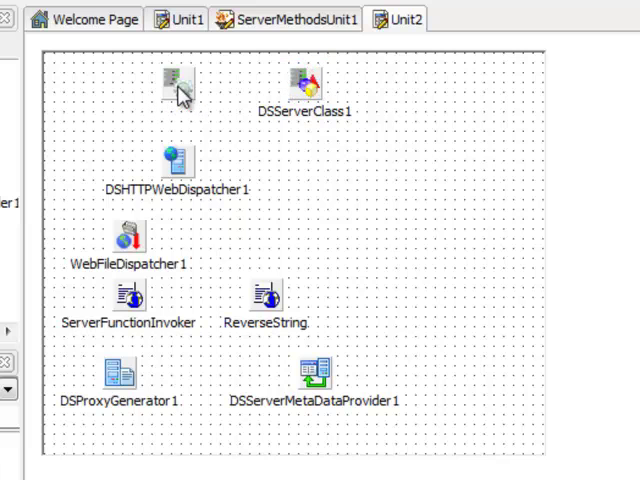
pyautogui.click(177, 85)
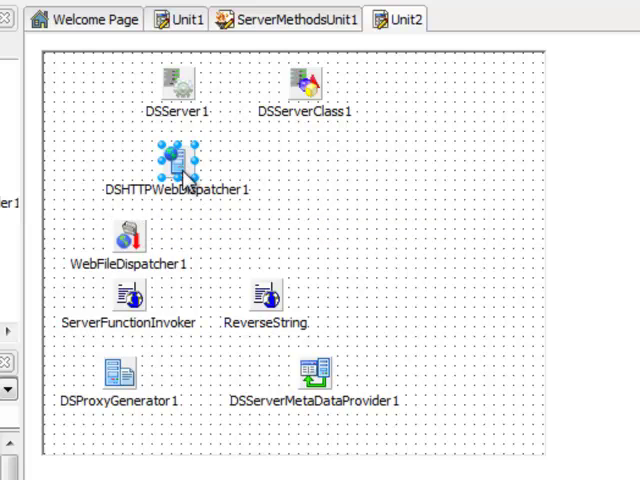
pyautogui.moveTo(208, 247)
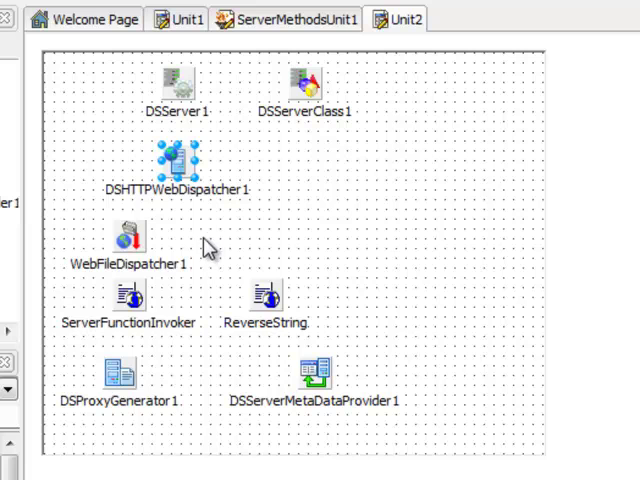
pyautogui.click(267, 297)
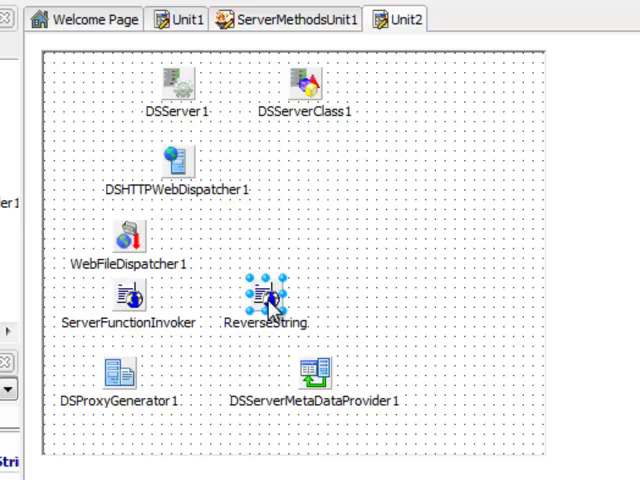
pyautogui.moveTo(270, 300)
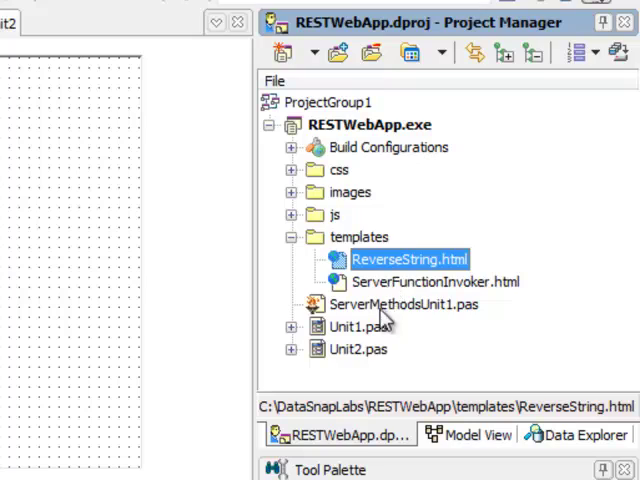
# Step: Select the ServerFunctionInvoker page producer to inspect its HTMLFile property
pyautogui.click(434, 282)
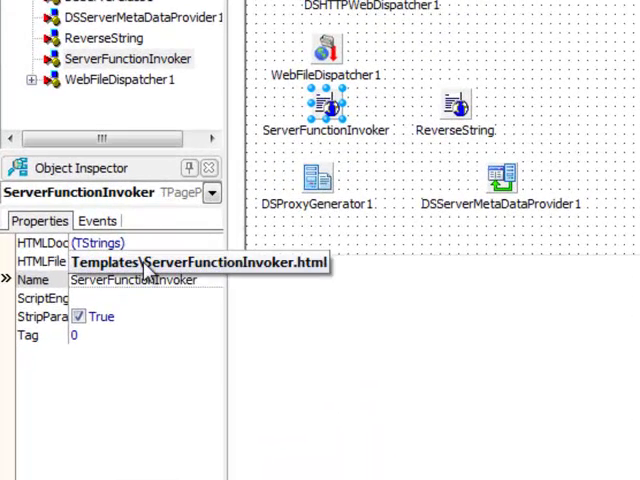
# Step: Check ReverseString, then save the units as FormMainServer and WebModuleMain
pyautogui.click(457, 104)
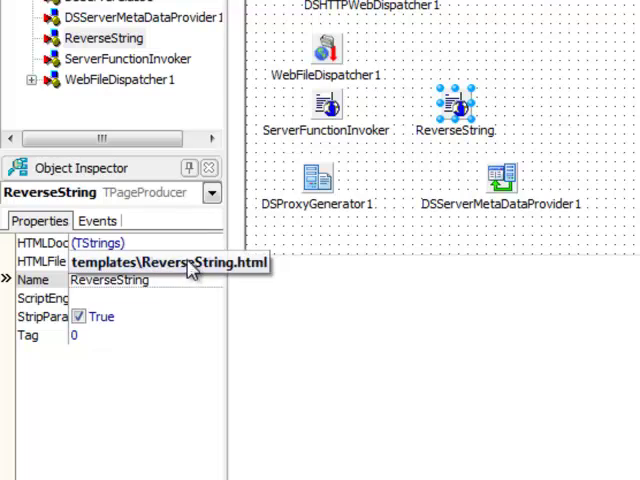
pyautogui.moveTo(391, 169)
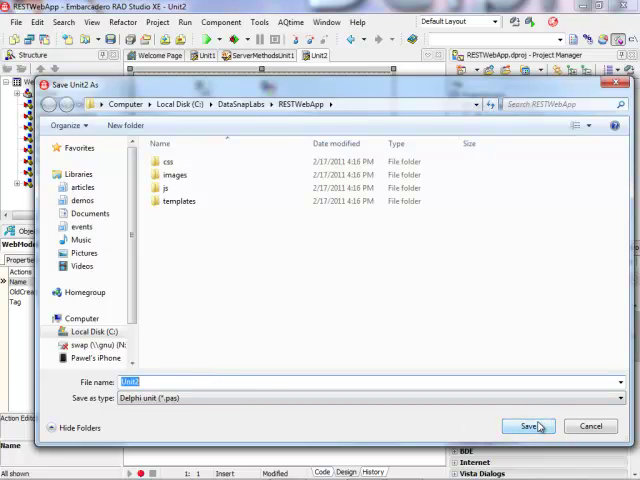
pyautogui.write('FormMainServer')
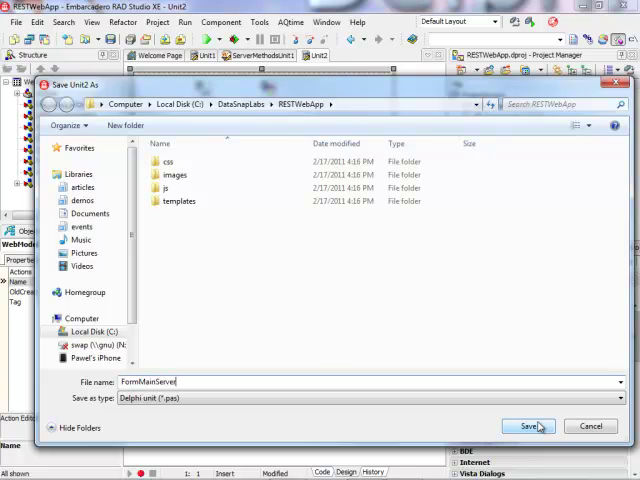
pyautogui.click(524, 426)
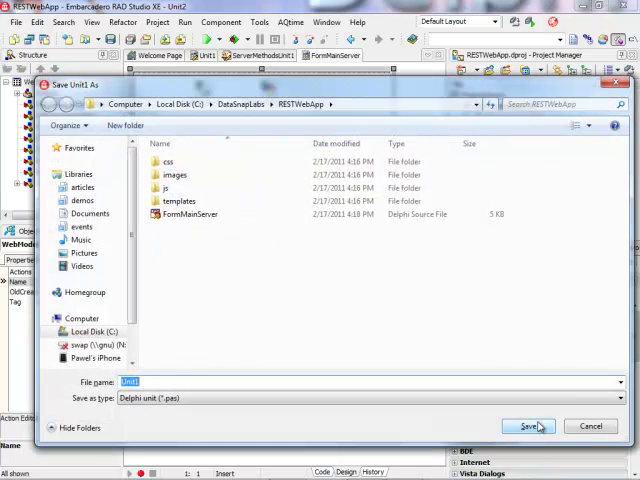
pyautogui.write('Web')
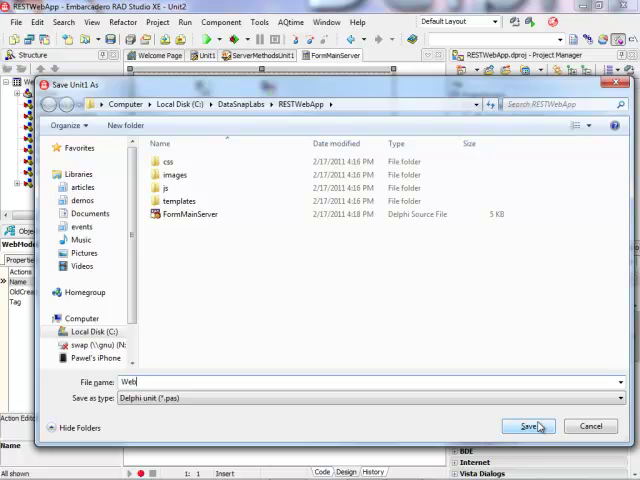
pyautogui.write('Module')
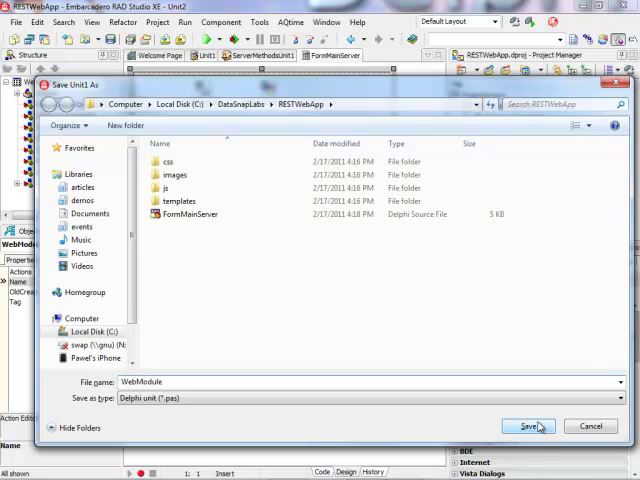
pyautogui.click(530, 426)
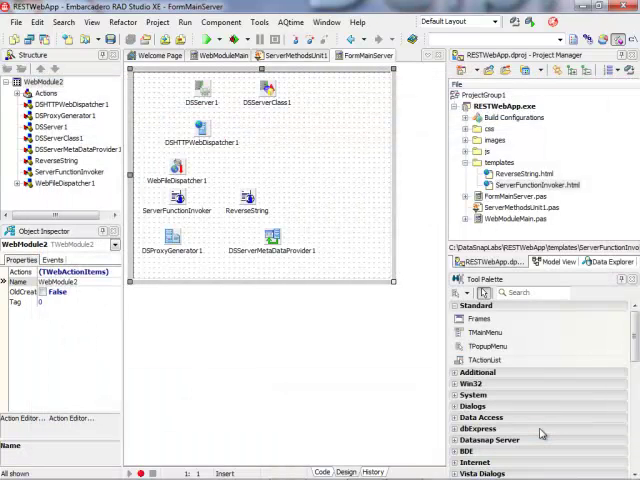
# Step: Save the web module unit's code as WebModuleUnit and open WebModuleMain's code
pyautogui.click(323, 472)
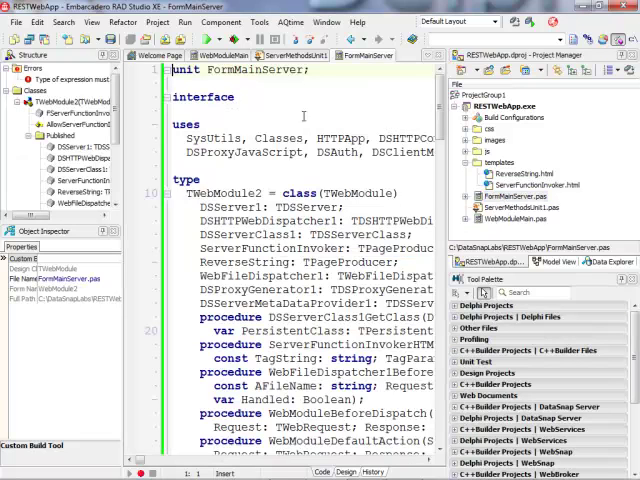
pyautogui.doubleClick(270, 70)
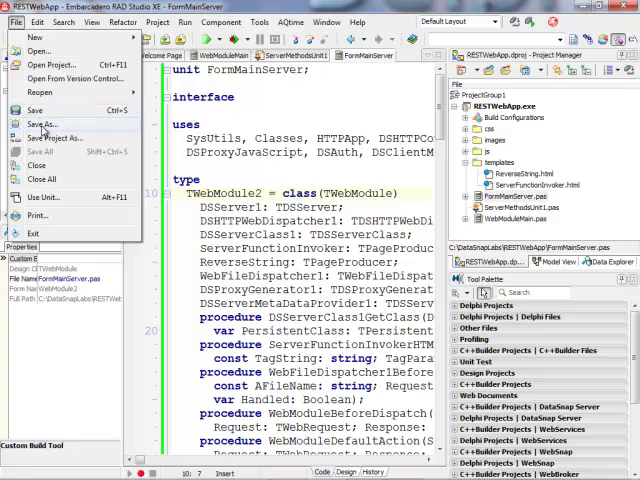
pyautogui.click(42, 124)
pyautogui.write('WebModuleUnit')
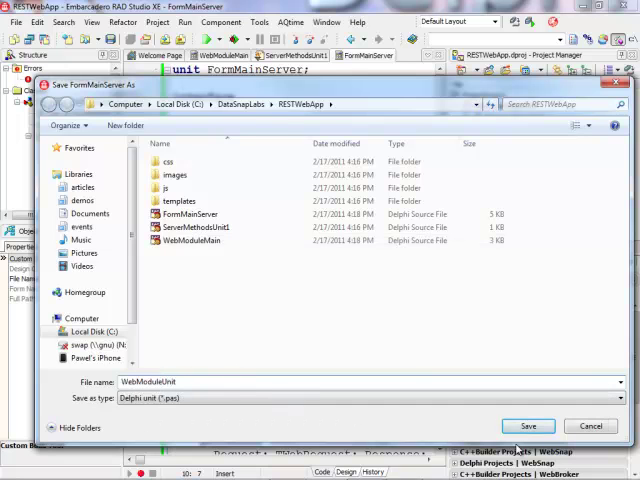
pyautogui.click(528, 426)
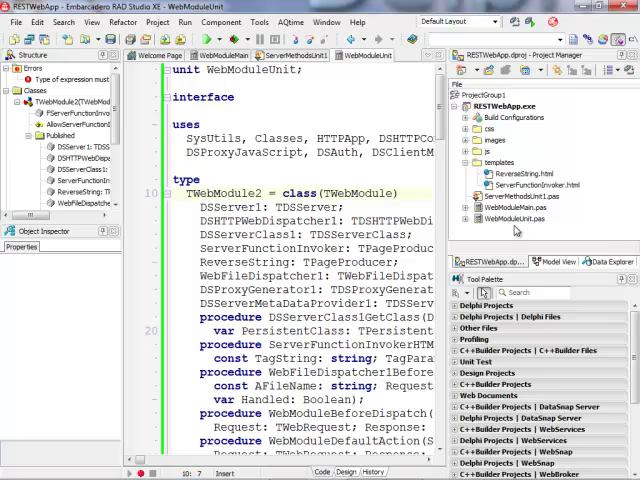
pyautogui.click(519, 208)
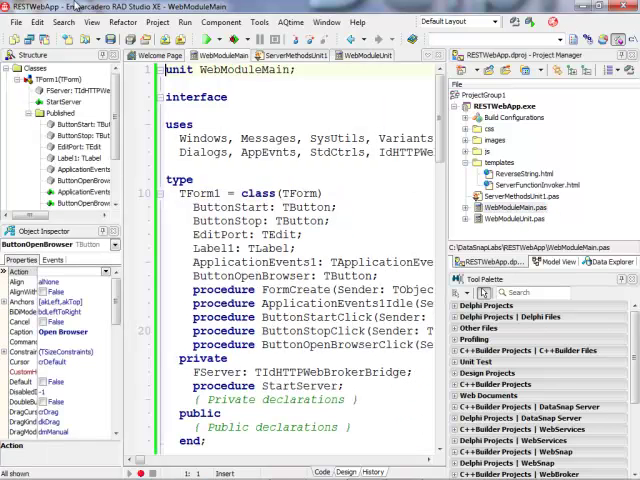
pyautogui.click(17, 22)
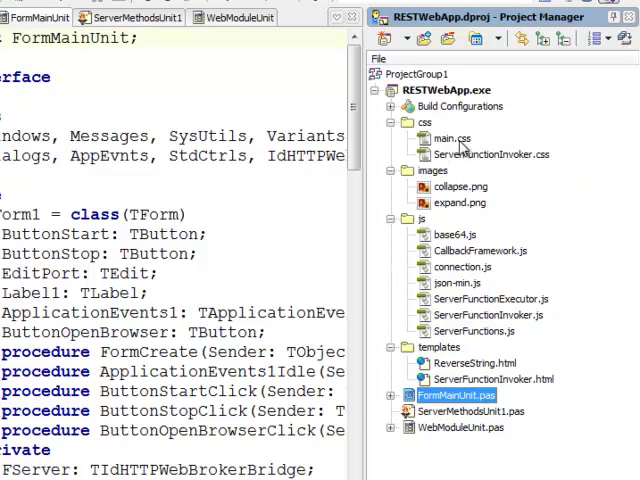
# Step: Browse main.css and collapse.png, then open the generated ServerFunctions.js proxy in the editor
pyautogui.click(453, 138)
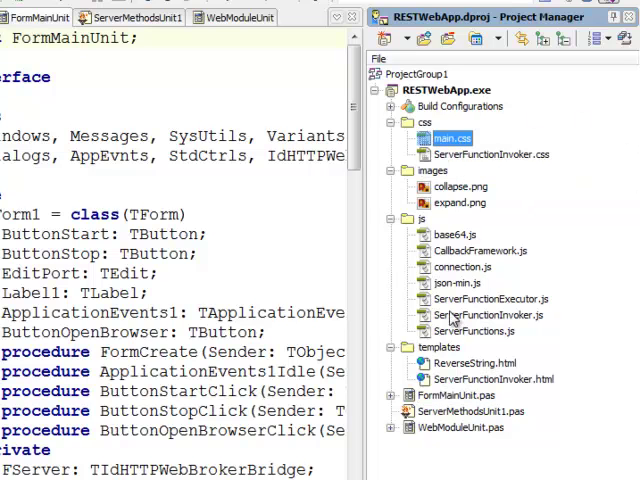
pyautogui.click(460, 186)
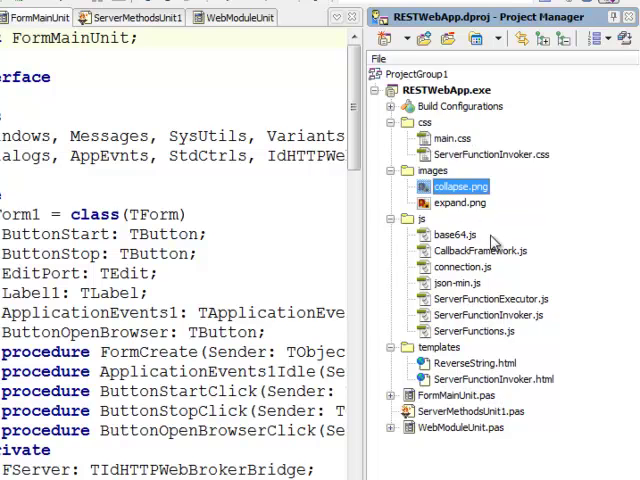
pyautogui.moveTo(495, 242)
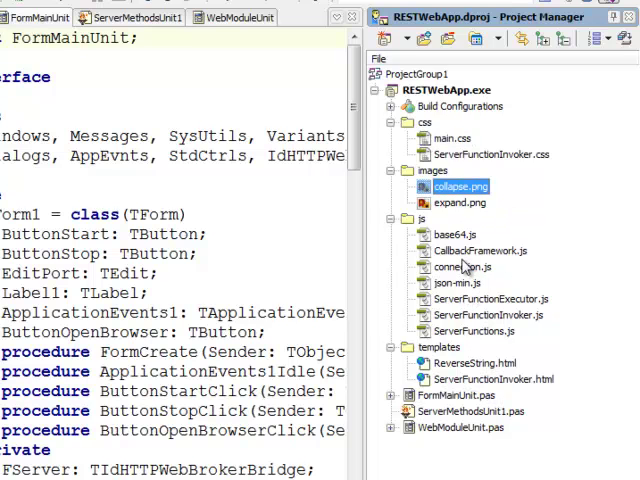
pyautogui.moveTo(475, 363)
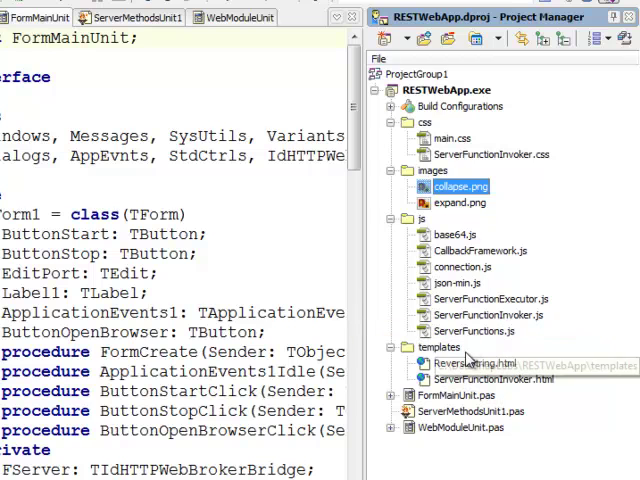
pyautogui.moveTo(465, 360)
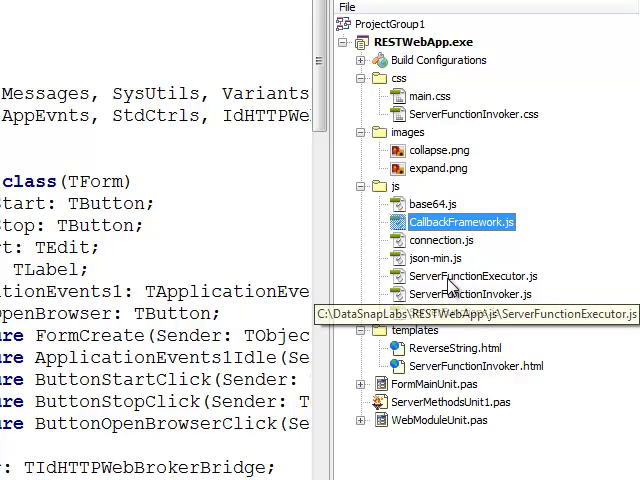
pyautogui.click(469, 293)
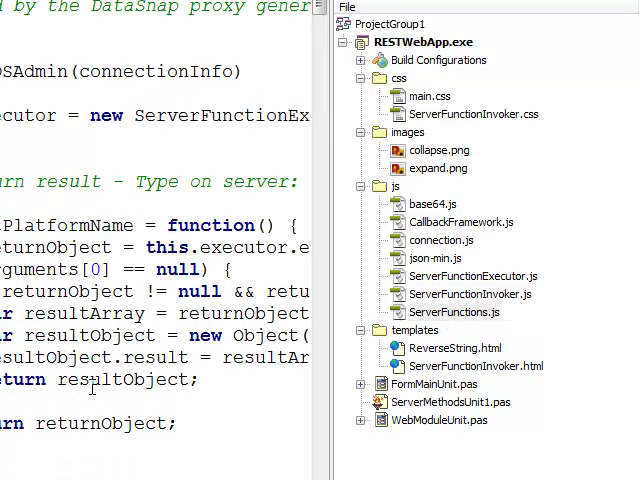
pyautogui.moveTo(457, 38)
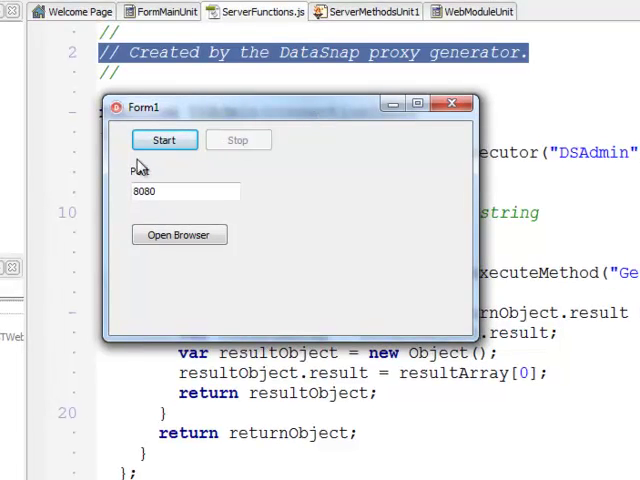
# Step: Start the RESTWebApp server on port 8080 and load the web app in a browser
pyautogui.click(164, 140)
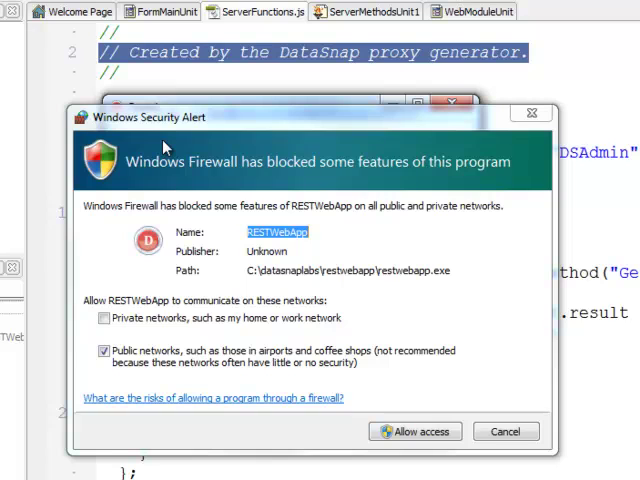
pyautogui.moveTo(380, 392)
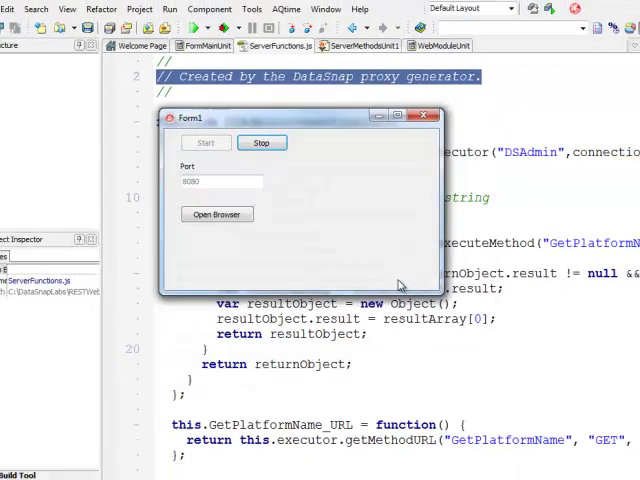
pyautogui.click(216, 214)
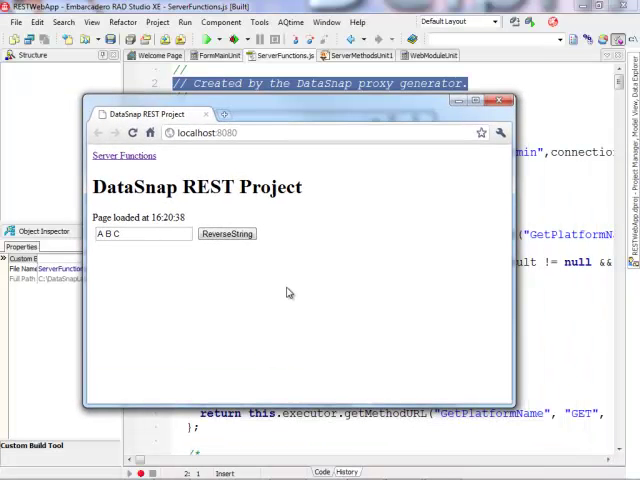
pyautogui.moveTo(245, 285)
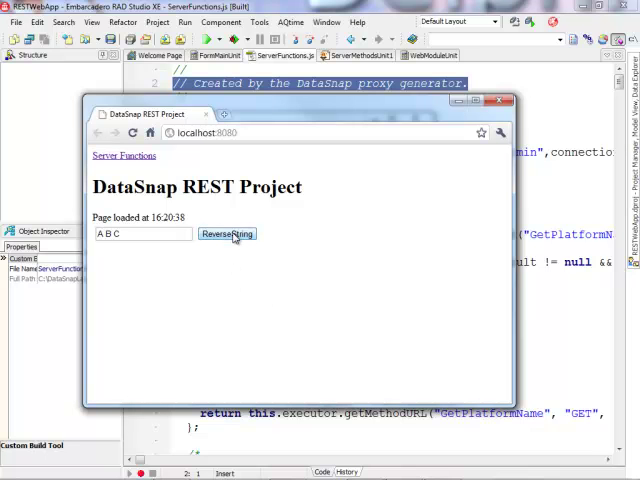
# Step: Reverse 'A B C' to 'C B A' and back, then select the 16:20:38 load time
pyautogui.click(227, 234)
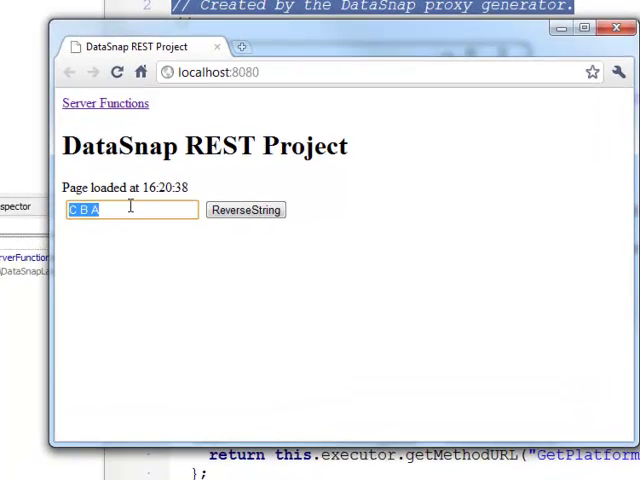
pyautogui.click(245, 210)
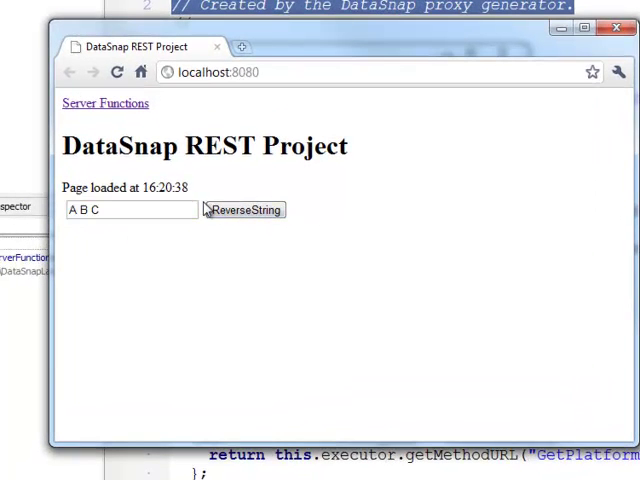
pyautogui.doubleClick(170, 187)
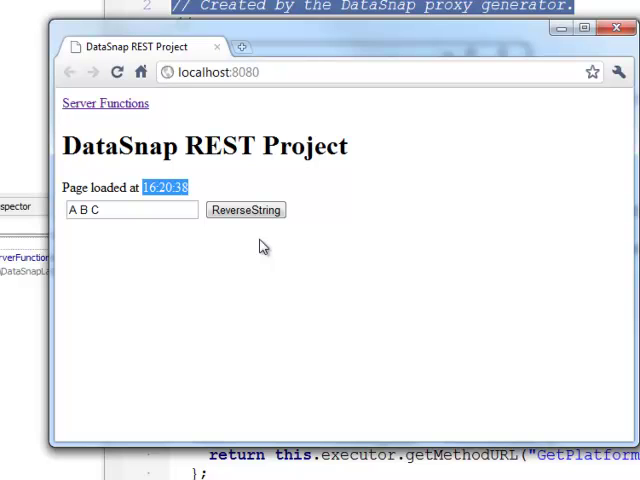
pyautogui.moveTo(105, 103)
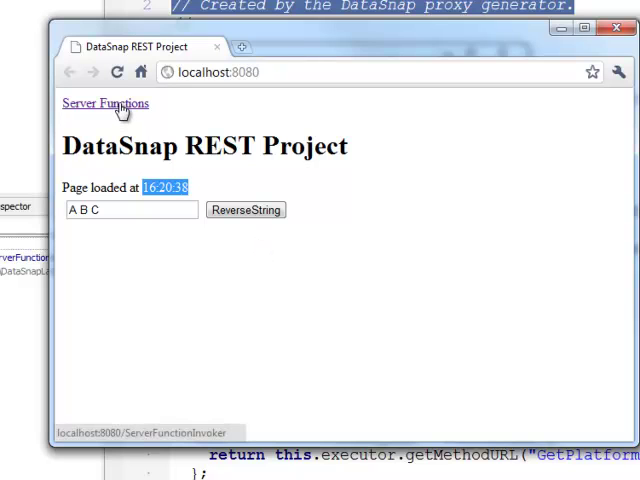
# Step: Execute TServerMethods1.ReverseString on 'Delphi' in the Server Function Invoker, returning 'ihpleD'
pyautogui.click(105, 103)
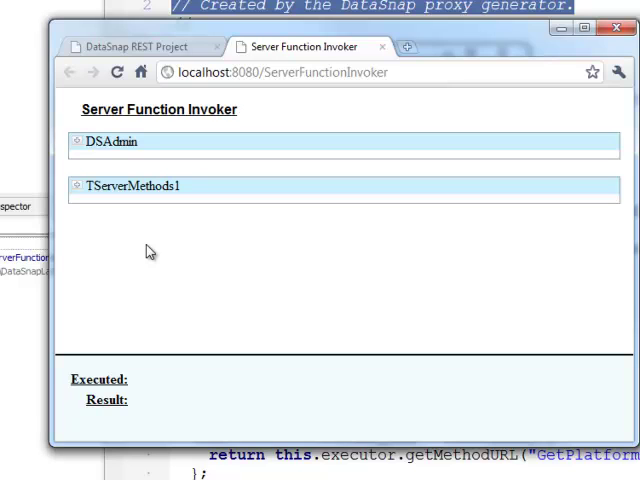
pyautogui.moveTo(118, 226)
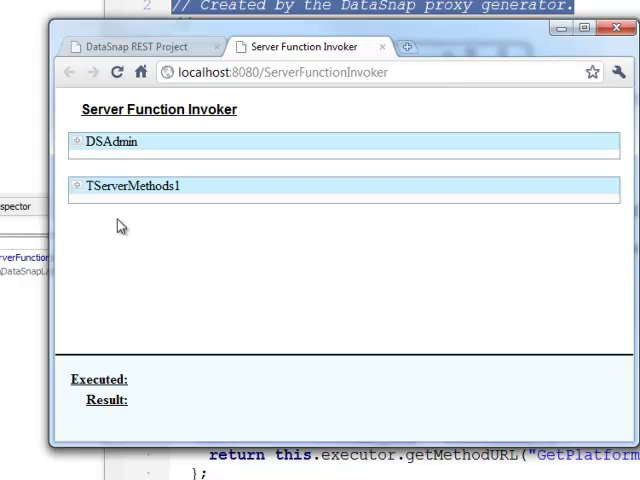
pyautogui.click(114, 141)
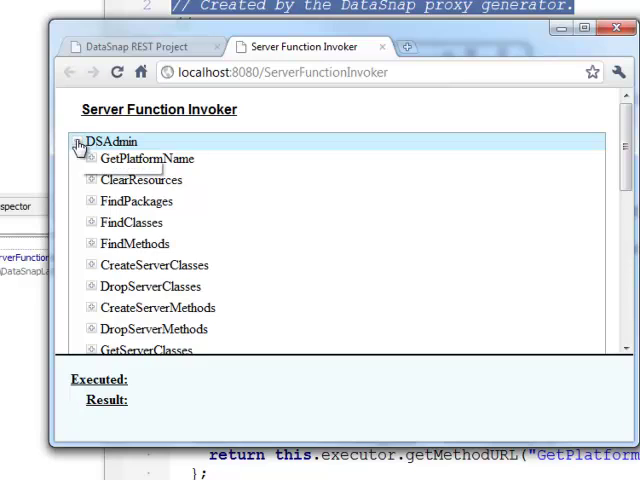
pyautogui.click(76, 142)
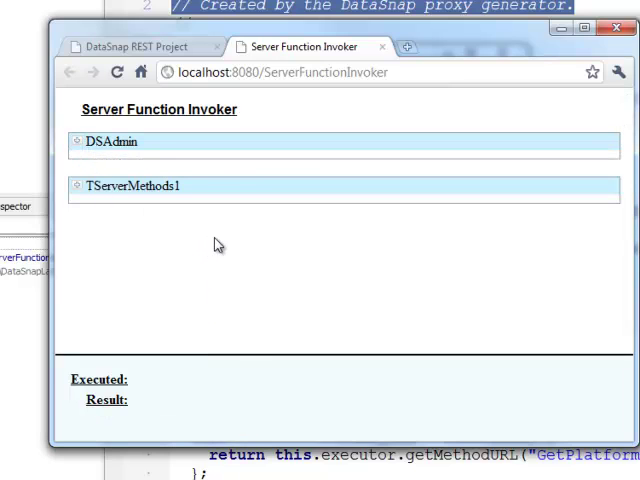
pyautogui.moveTo(222, 248)
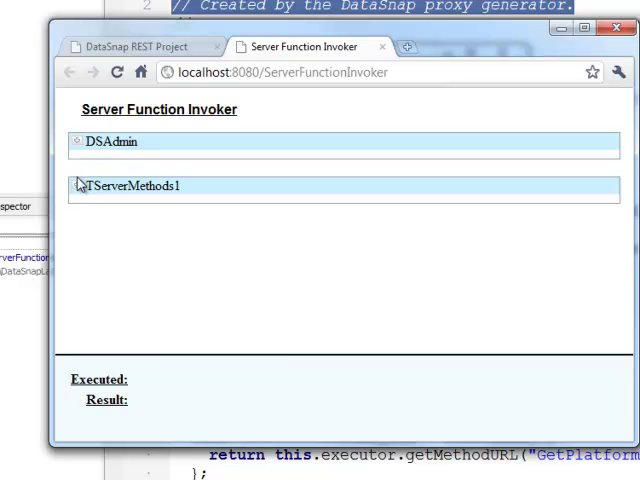
pyautogui.click(76, 186)
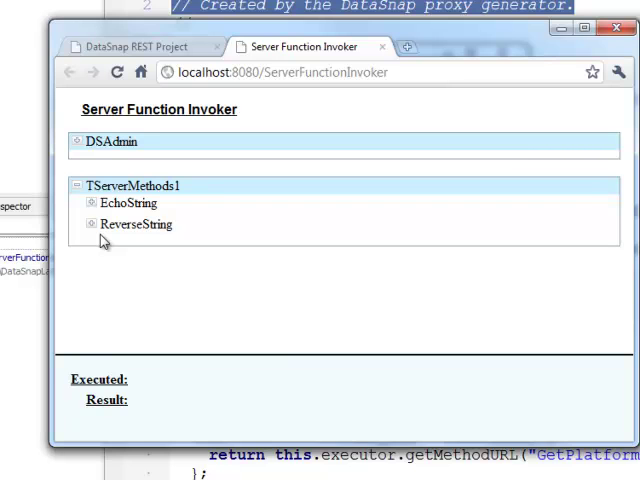
pyautogui.click(96, 224)
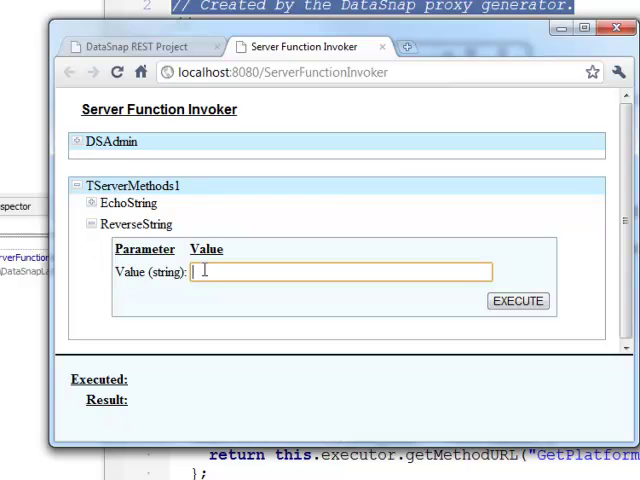
pyautogui.write('De')
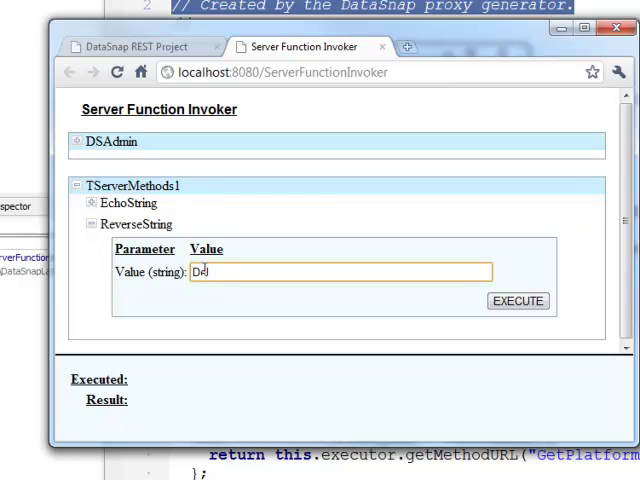
pyautogui.write('lphi')
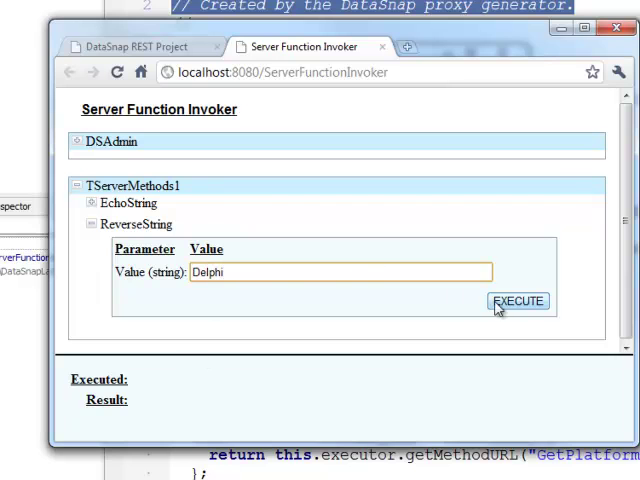
pyautogui.click(518, 300)
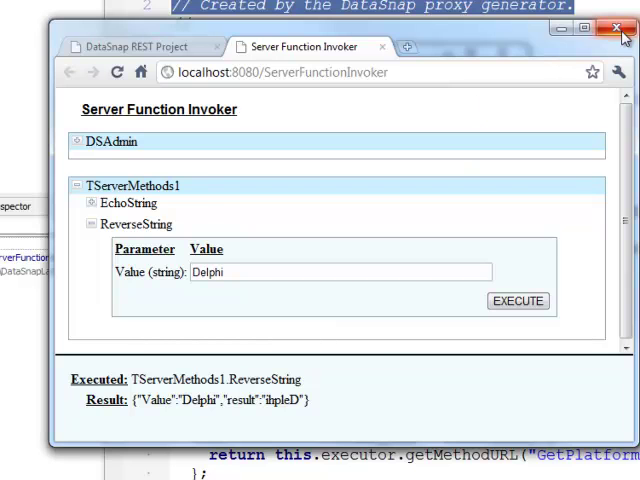
# Step: Close Chrome, reload ServerFunctions.js, and select the sample methods in ServerMethodsUnit1 for removal
pyautogui.click(613, 28)
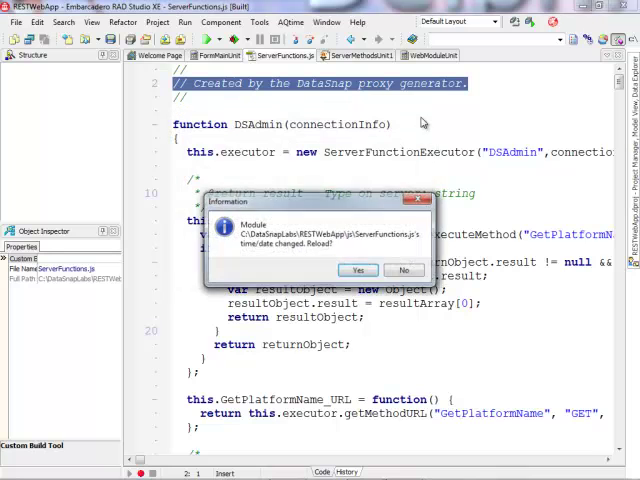
pyautogui.click(358, 270)
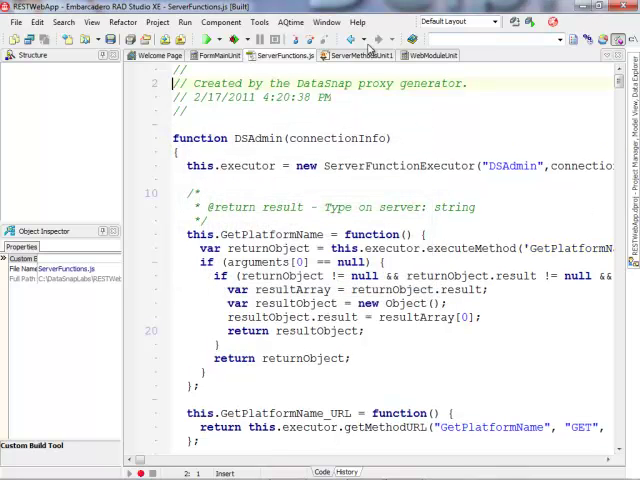
pyautogui.click(358, 55)
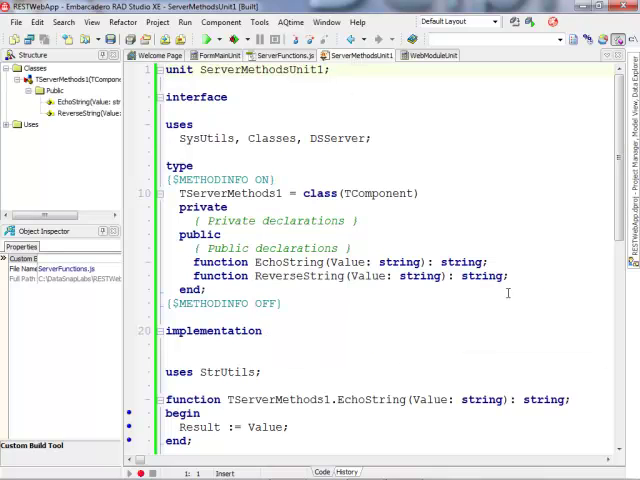
pyautogui.moveTo(179, 262); pyautogui.dragTo(508, 276)
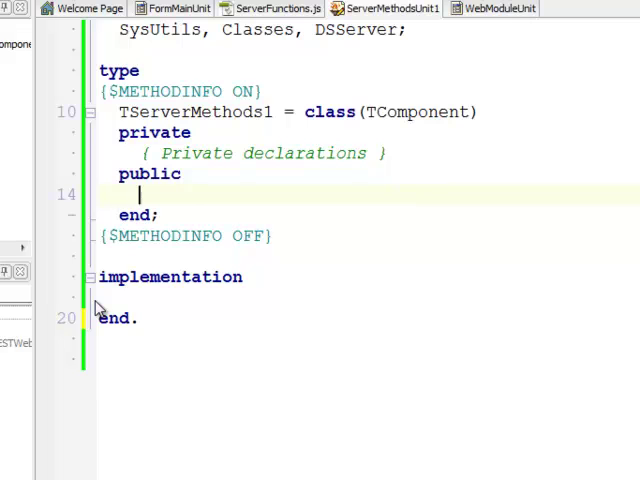
# Step: Declare 'function Add(a, b: double): double;' and implement it as 'Result := a + b;'
pyautogui.write('function Add(a, b:')
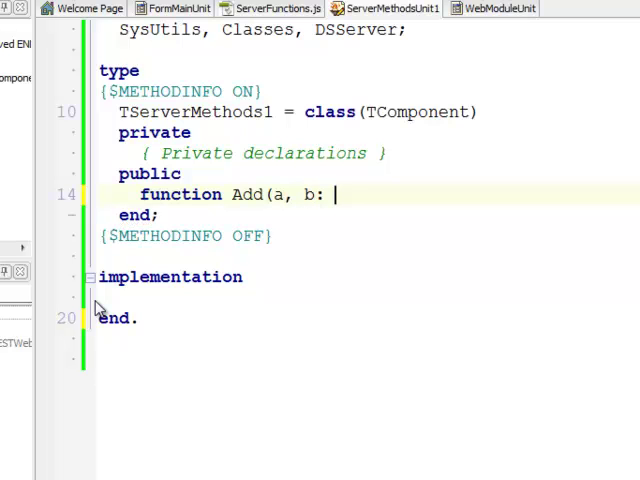
pyautogui.write('dou')
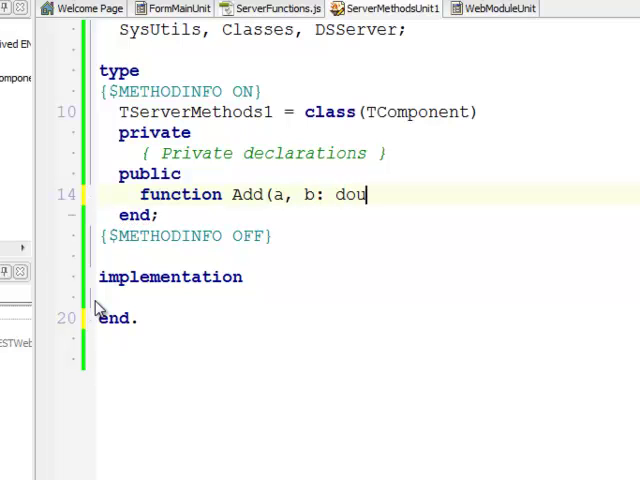
pyautogui.write('ble): doube')
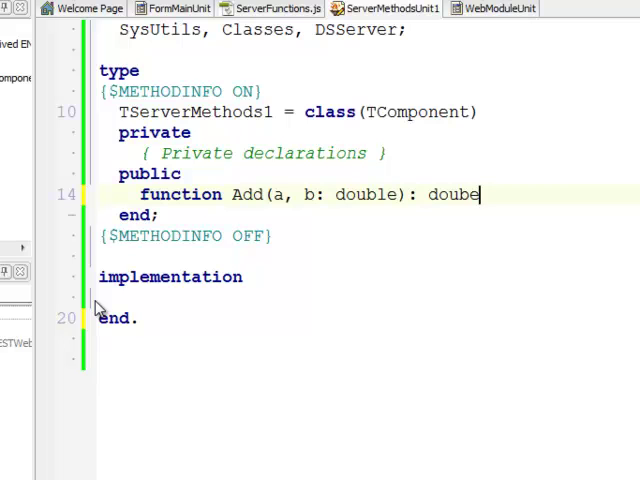
pyautogui.write('le;')
pyautogui.write('R')
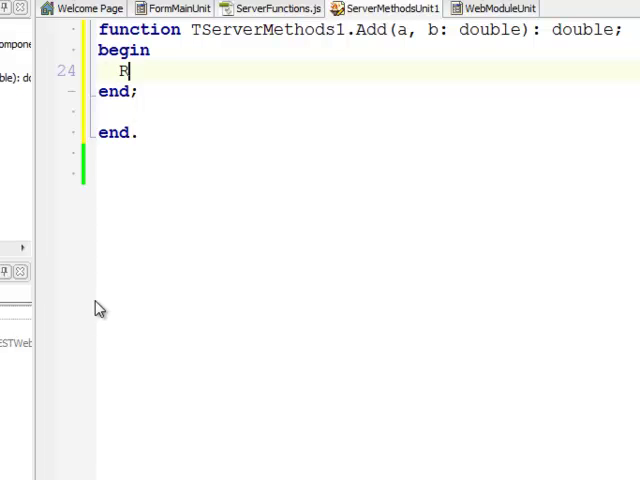
pyautogui.write('esult := a +')
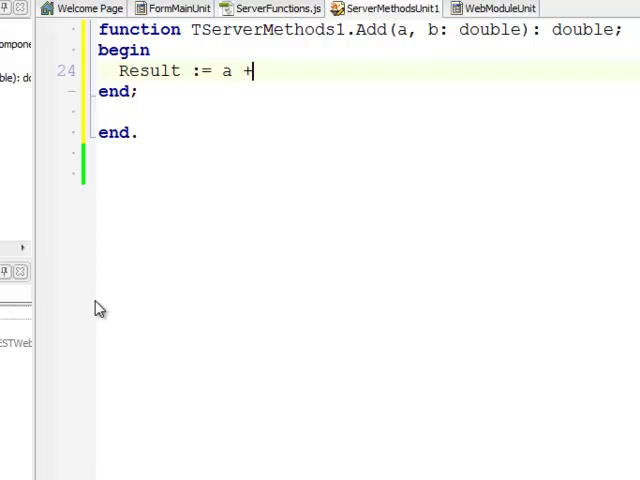
pyautogui.write('b;')
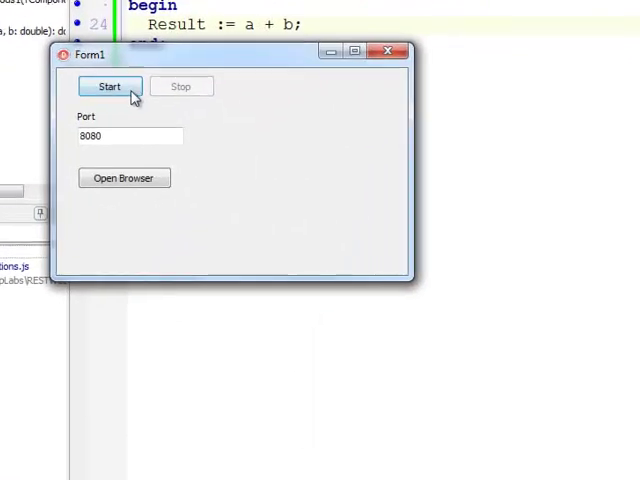
# Step: Start the rebuilt server listening on port 8080
pyautogui.click(124, 177)
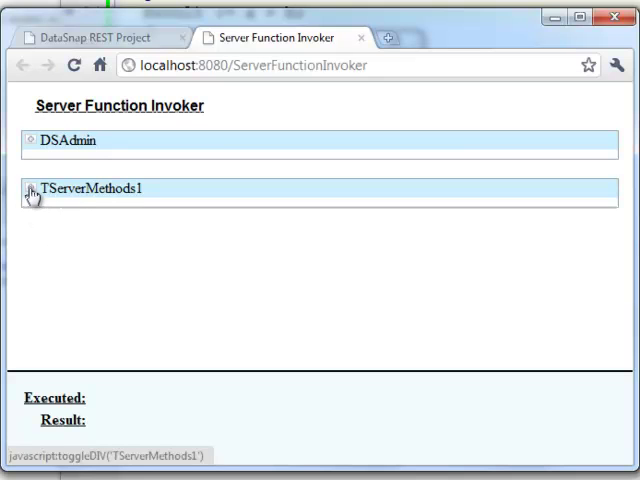
# Step: Expand TServerMethods1 and execute Add with a = 2 and b = 3
pyautogui.click(95, 188)
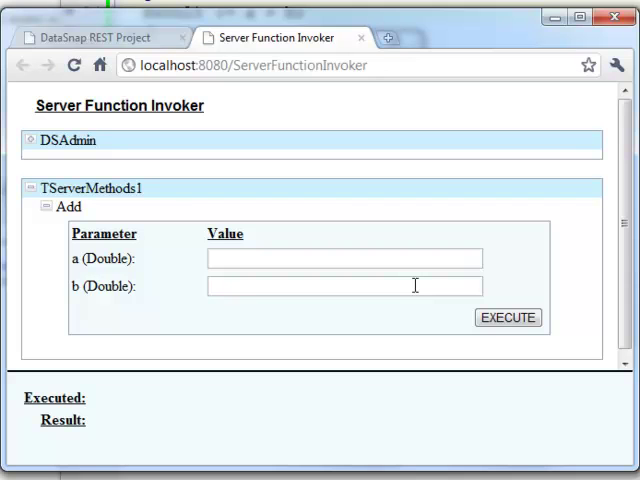
pyautogui.click(344, 258)
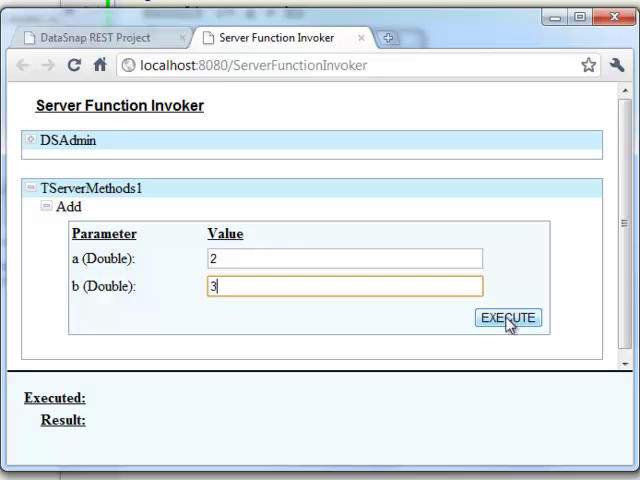
pyautogui.click(506, 317)
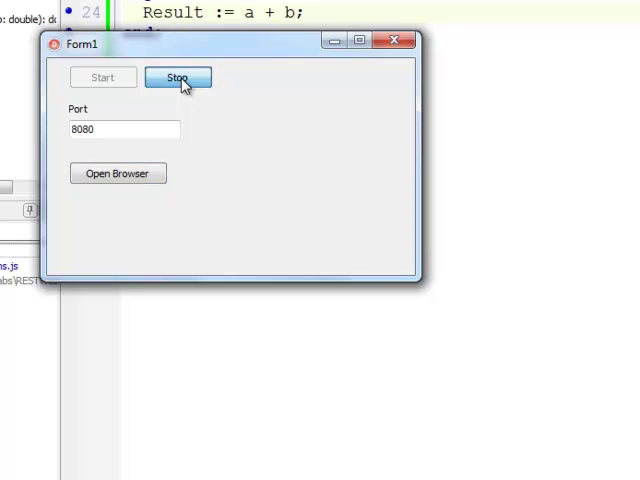
# Step: Stop the server and accept reloading the changed ServerFunctions.js
pyautogui.click(177, 77)
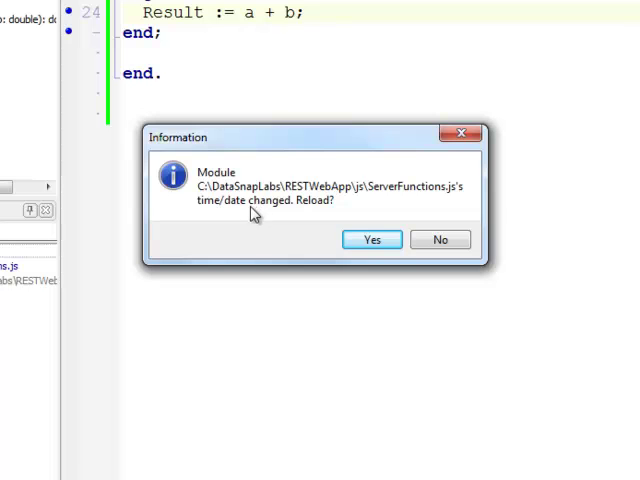
pyautogui.moveTo(398, 206)
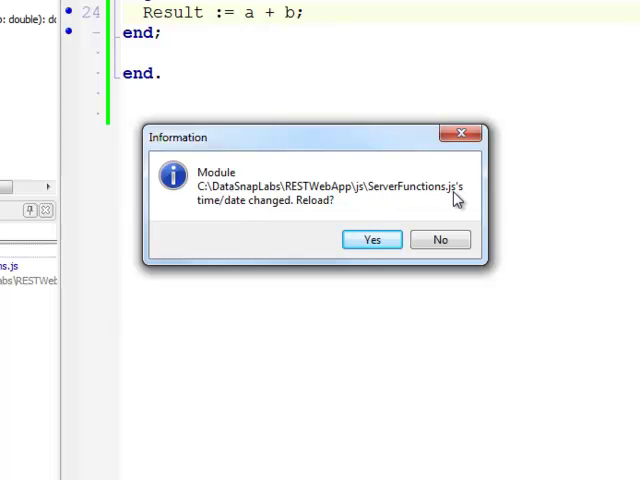
pyautogui.moveTo(320, 210)
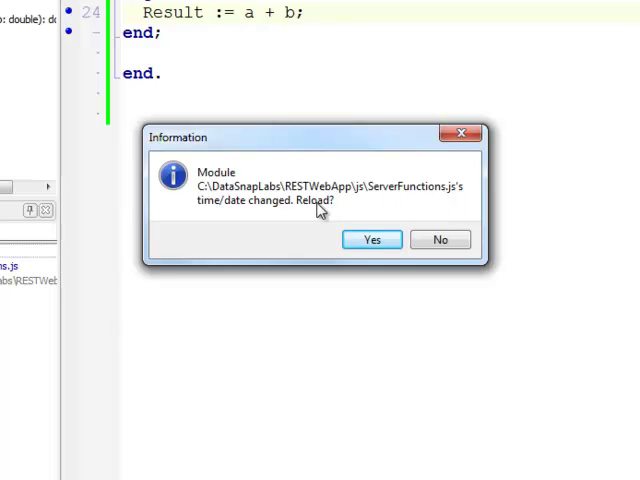
pyautogui.moveTo(316, 215)
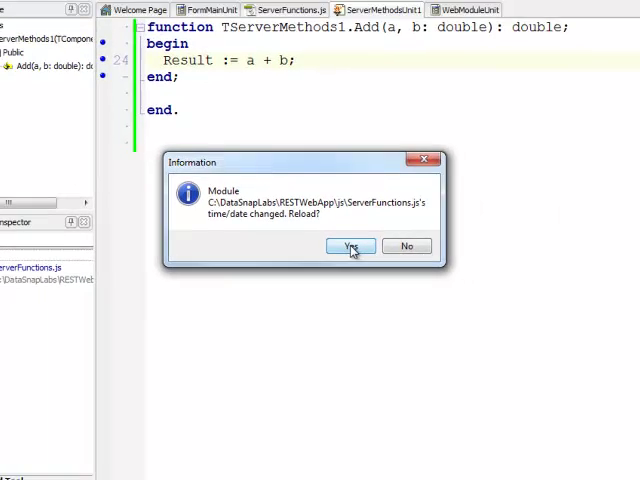
pyautogui.click(349, 246)
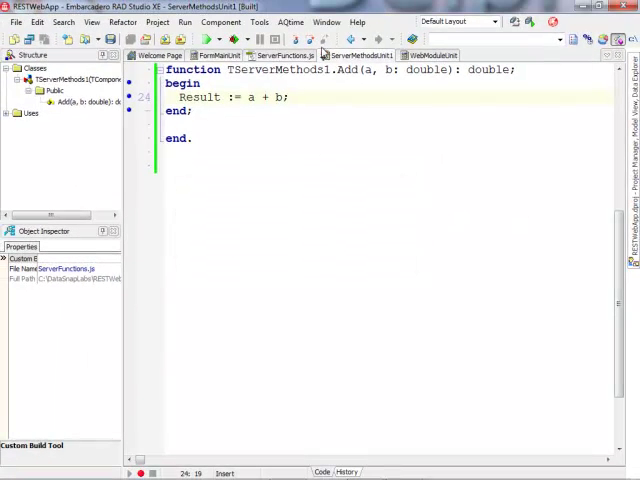
# Step: Scroll ServerFunctions.js to the TServerMethods1 Add proxy, then switch to WebModuleUnit's designer
pyautogui.click(283, 55)
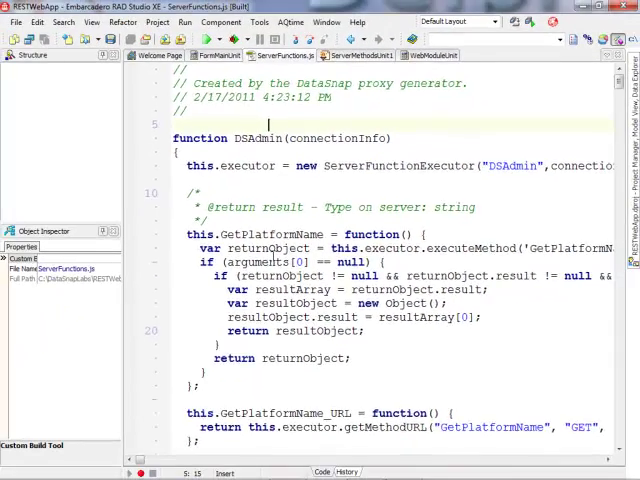
pyautogui.scroll(-3)
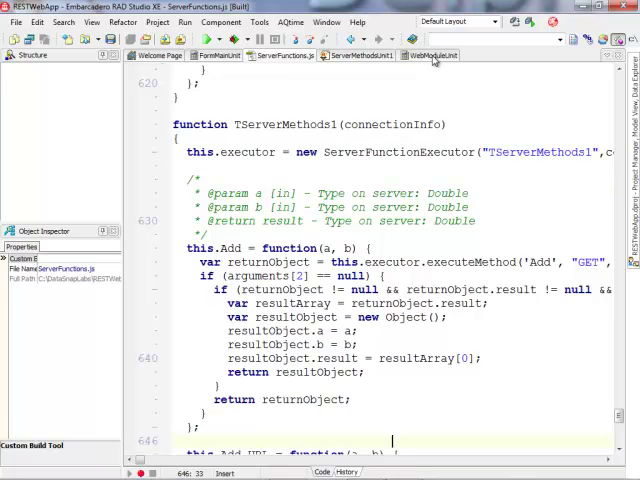
pyautogui.click(429, 55)
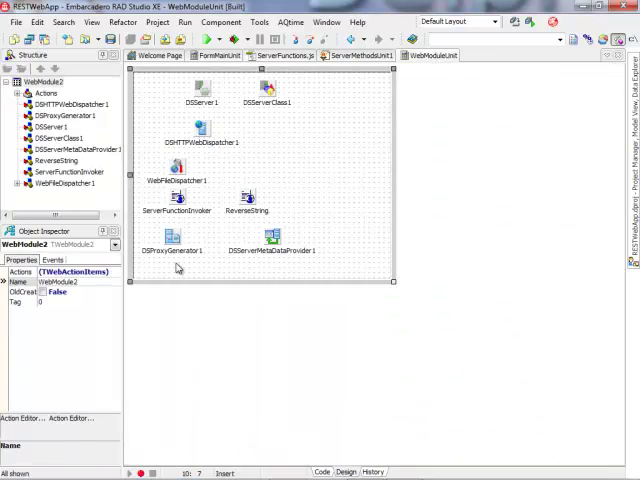
# Step: Pin the Object Inspector on DSProxyGenerator1 and list Writer options: C++Builder, Delphi, JavaScript REST
pyautogui.click(175, 250)
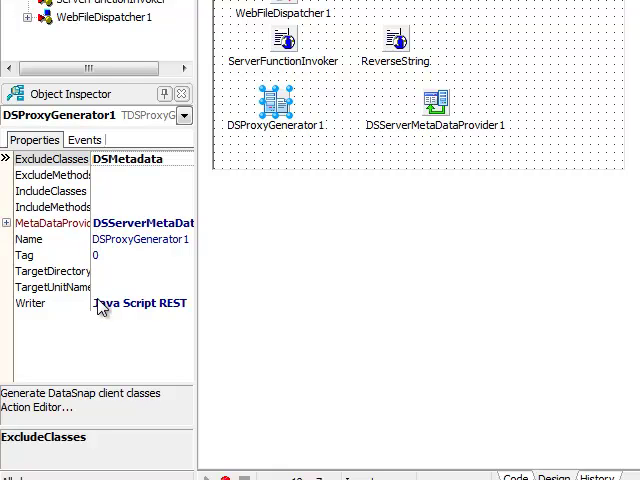
pyautogui.moveTo(103, 308)
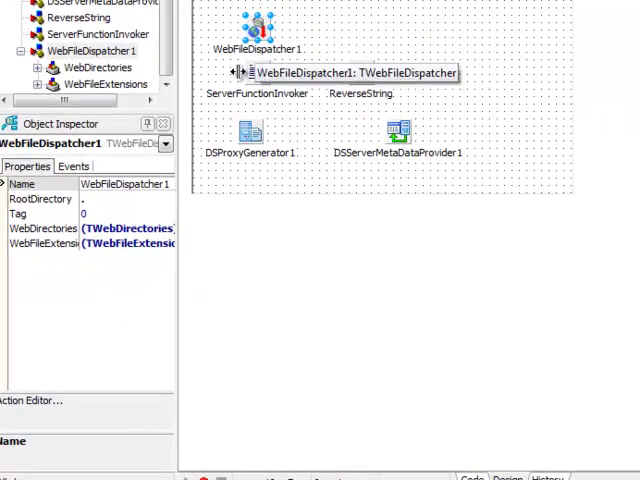
pyautogui.click(73, 165)
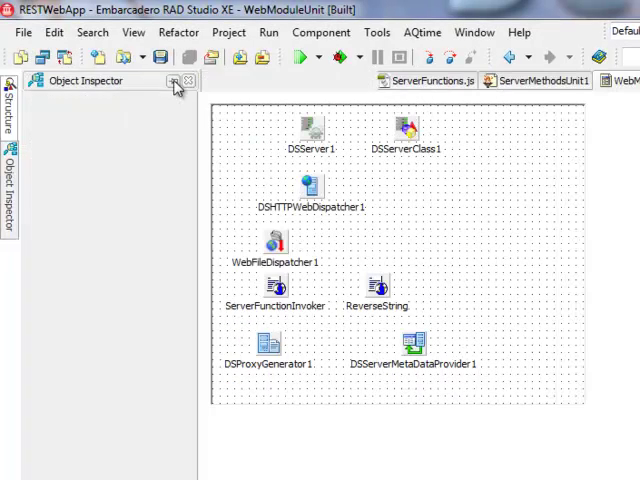
pyautogui.click(271, 344)
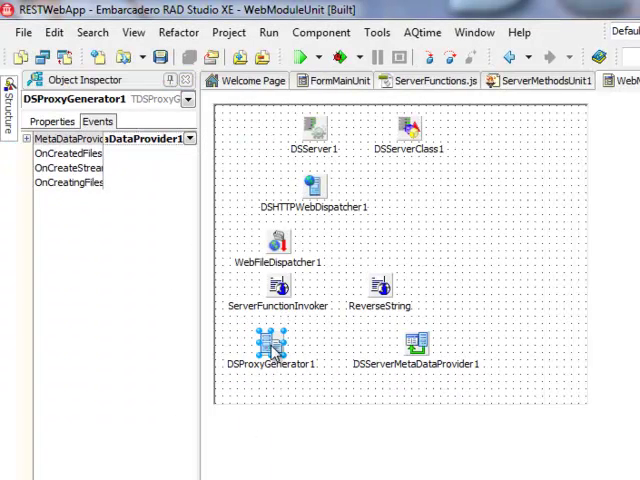
pyautogui.click(51, 121)
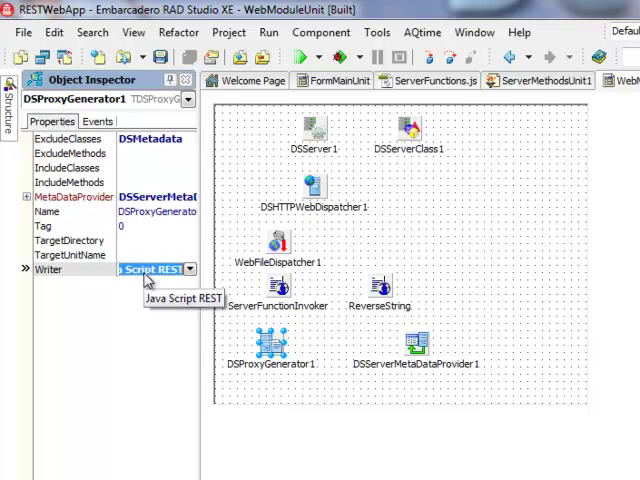
pyautogui.click(189, 269)
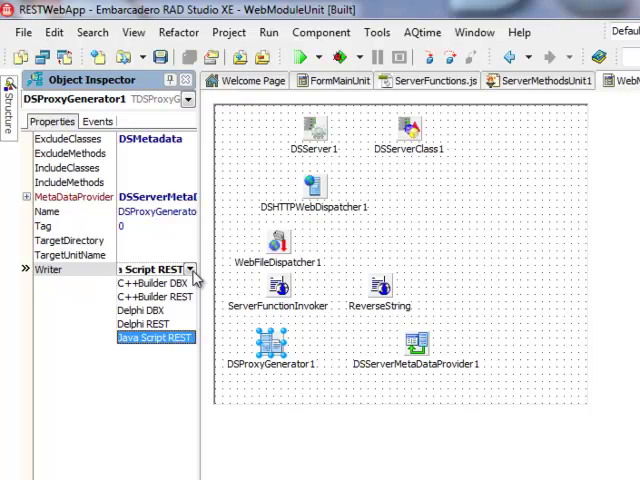